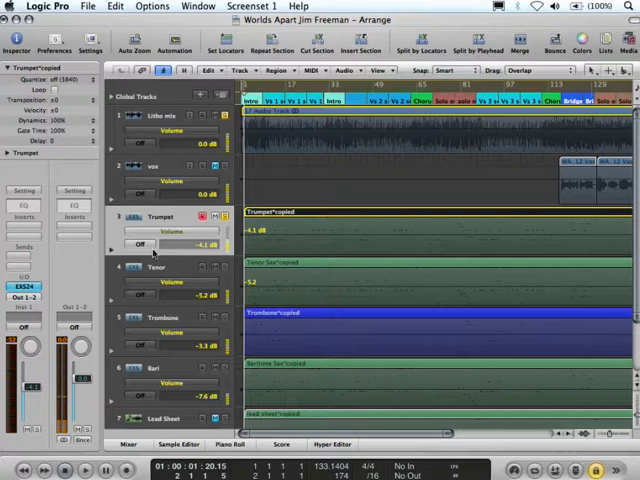
# - Select the Trumpet track and set its automation mode to Touch, keeping Touch in the channel strip
pyautogui.click(140, 244)
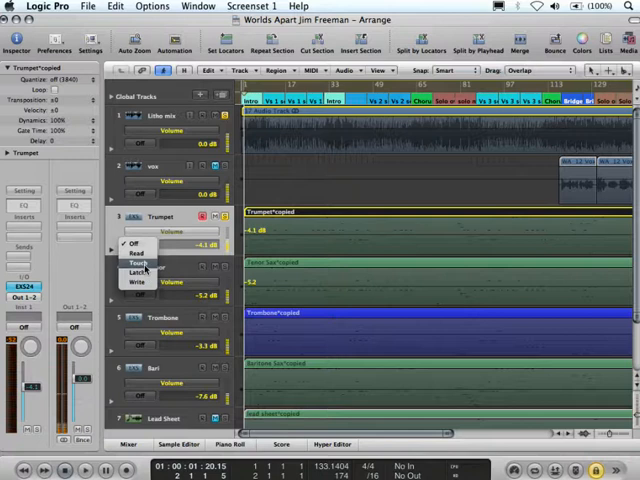
pyautogui.click(134, 260)
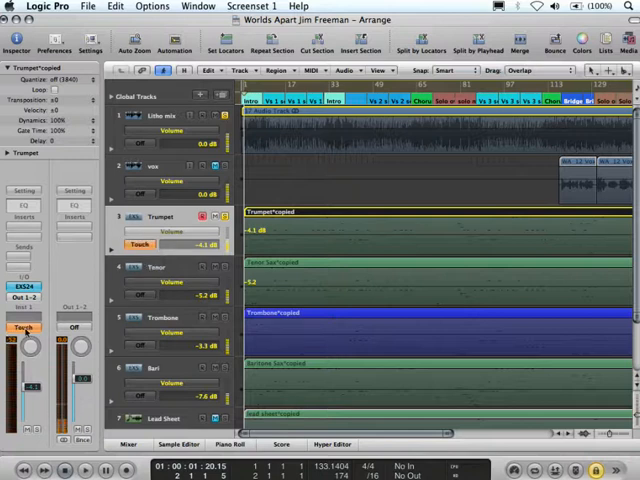
pyautogui.click(22, 328)
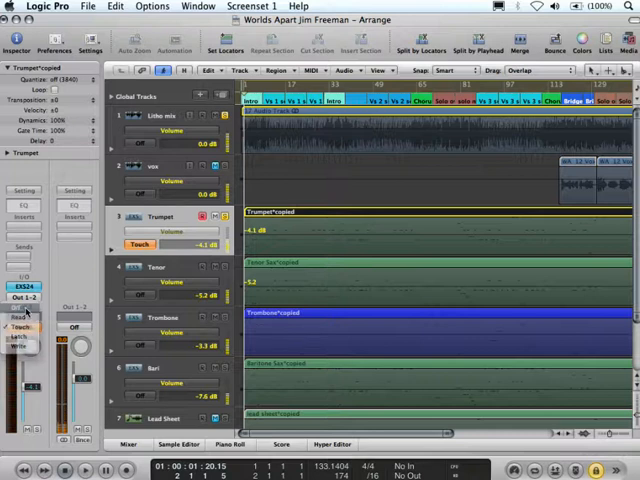
pyautogui.click(20, 326)
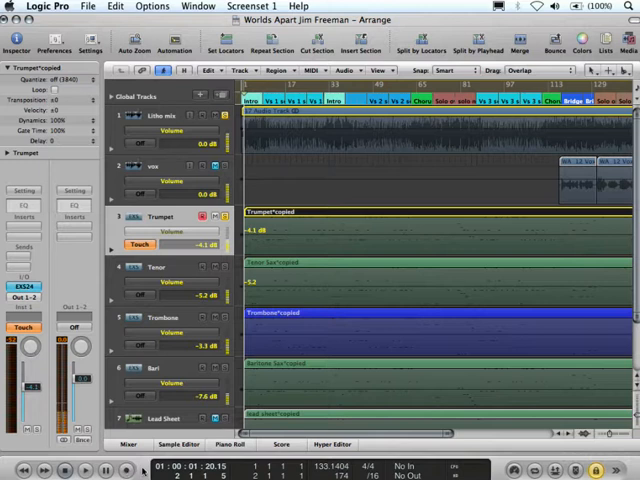
pyautogui.moveTo(136, 464)
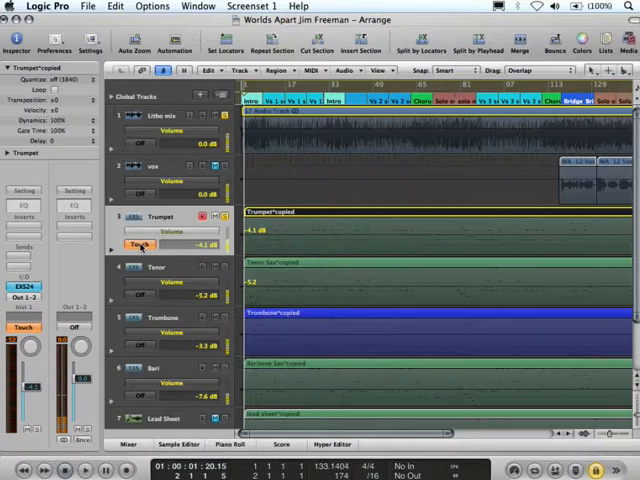
pyautogui.click(140, 244)
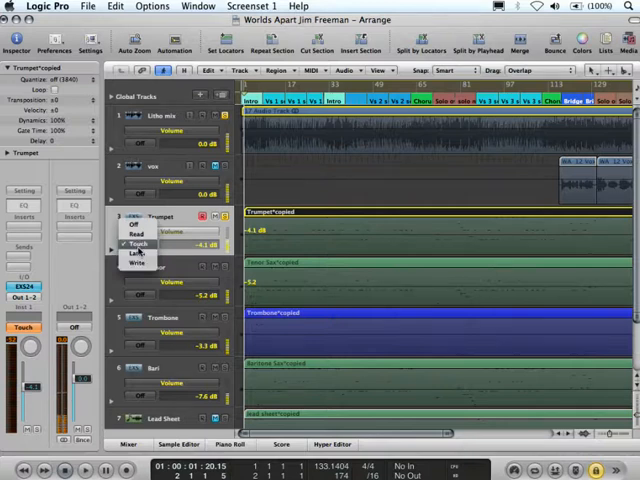
pyautogui.click(140, 244)
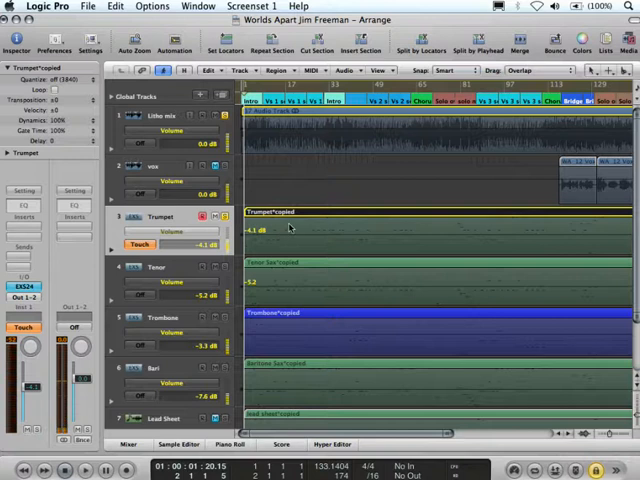
pyautogui.moveTo(292, 236)
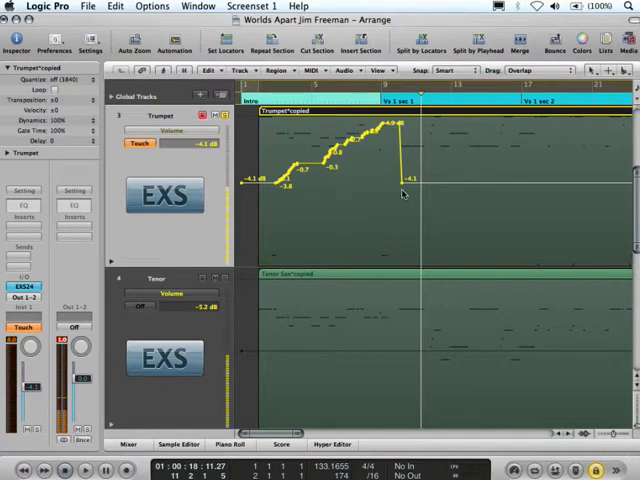
pyautogui.moveTo(396, 188)
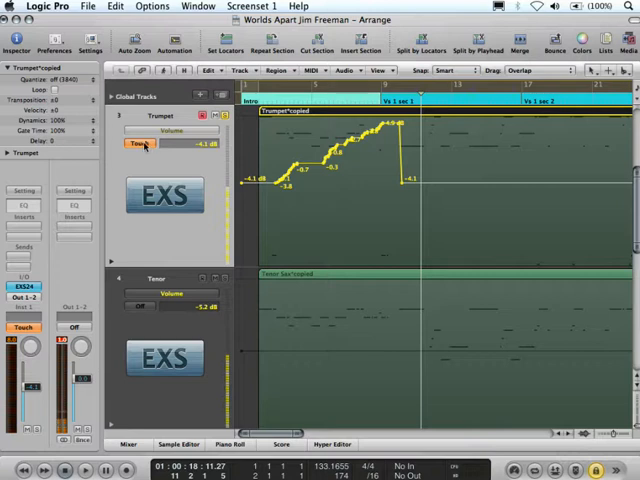
# - Change the Trumpet track's automation mode from Touch to Latch
pyautogui.click(140, 144)
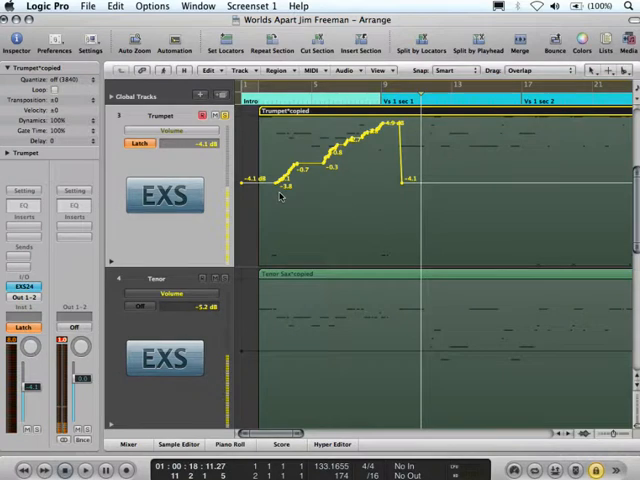
pyautogui.moveTo(44, 400)
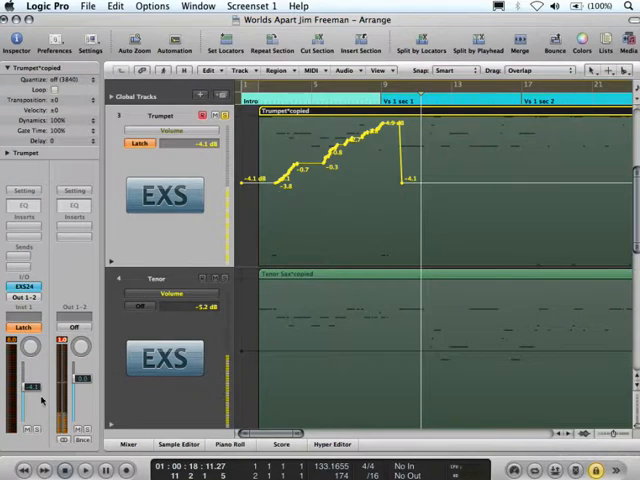
pyautogui.moveTo(454, 156)
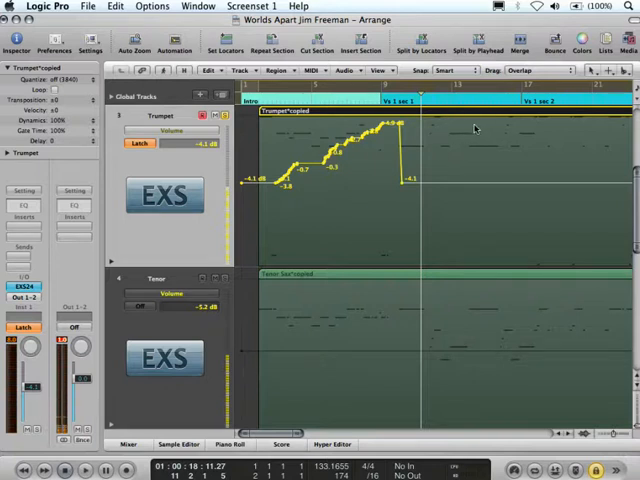
pyautogui.moveTo(506, 130)
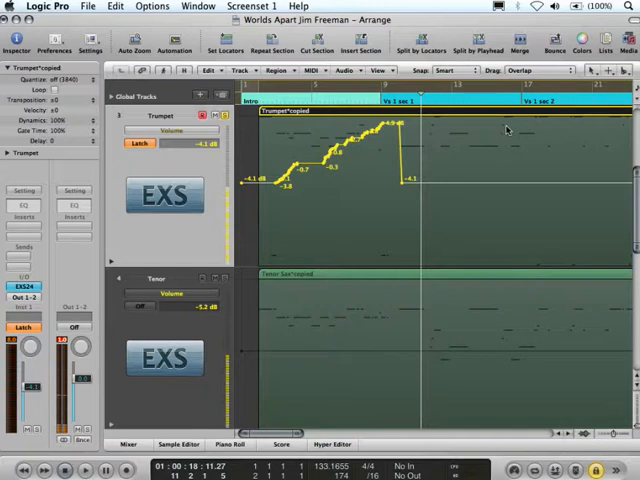
pyautogui.moveTo(500, 170)
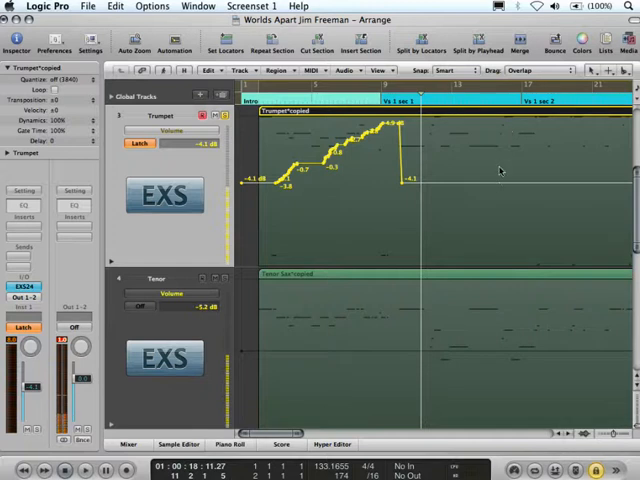
pyautogui.moveTo(440, 188)
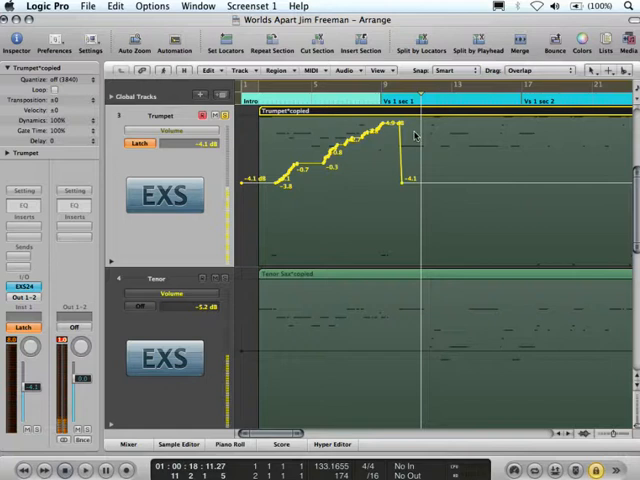
pyautogui.moveTo(456, 180)
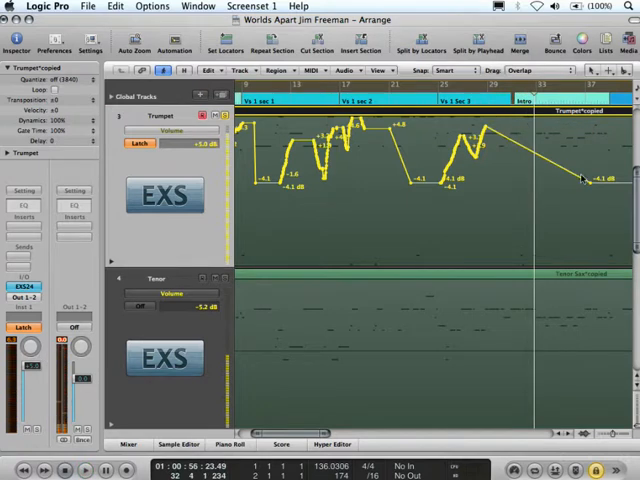
pyautogui.moveTo(590, 188)
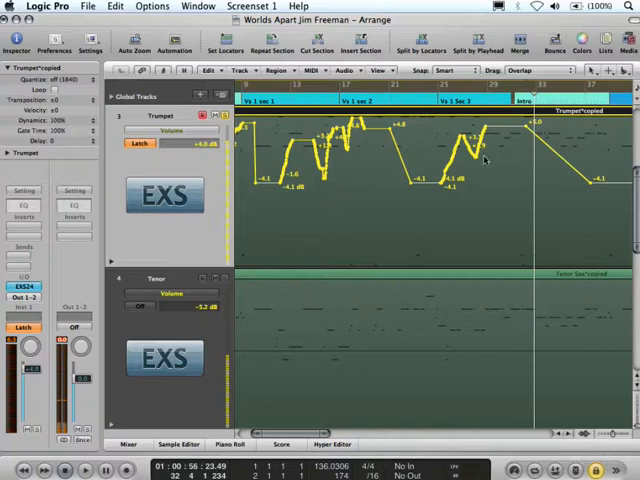
pyautogui.moveTo(500, 220)
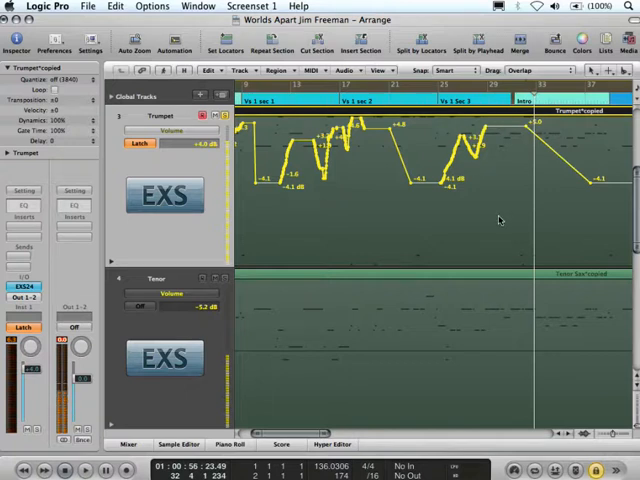
pyautogui.moveTo(396, 204)
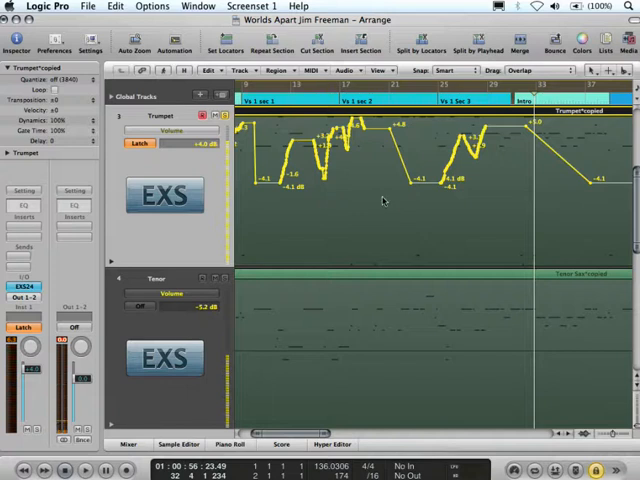
pyautogui.moveTo(326, 202)
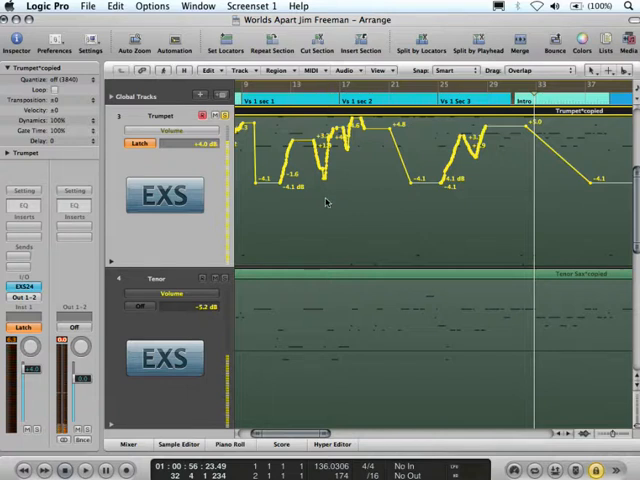
# - Change the Trumpet track's automation mode to Write for recording pan
pyautogui.click(140, 144)
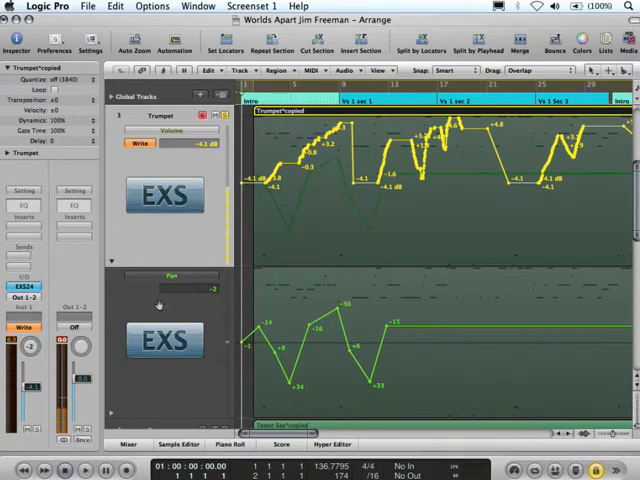
pyautogui.moveTo(232, 264)
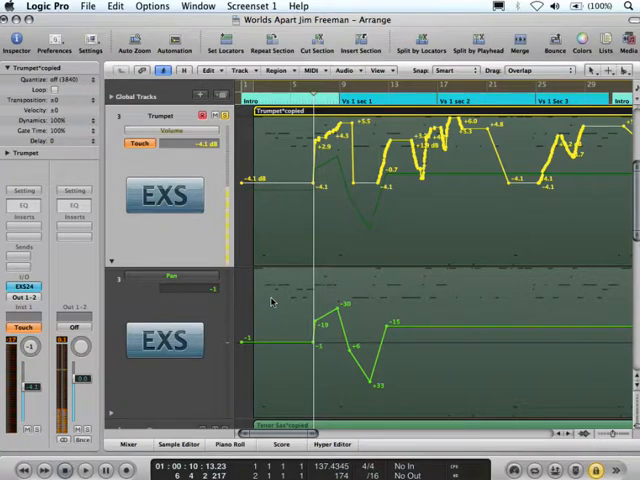
# - Show the Track Automation commands, including deleting the current track's visible automation
pyautogui.click(152, 8)
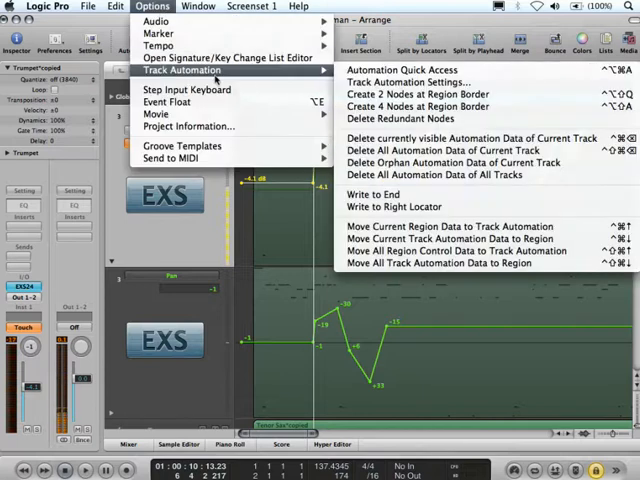
pyautogui.moveTo(470, 138)
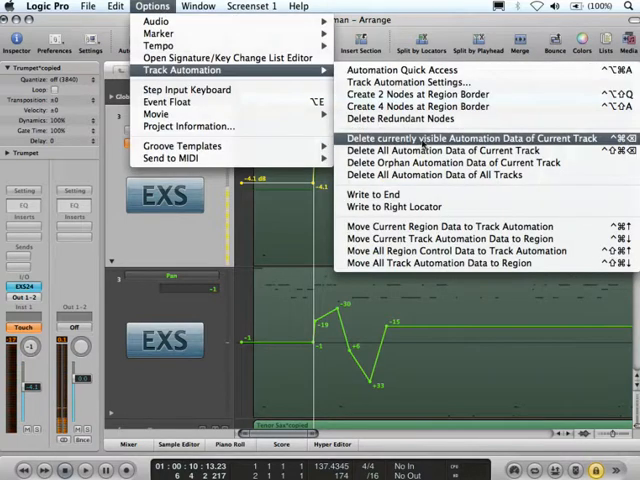